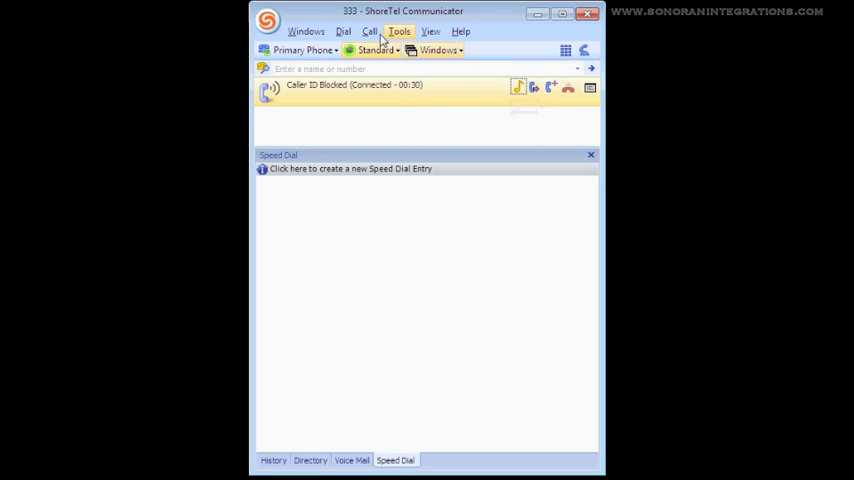
- Open a transfer for the blocked-ID call and search 'demo' to pick Demo 2 (extension 334)
click(369, 31)
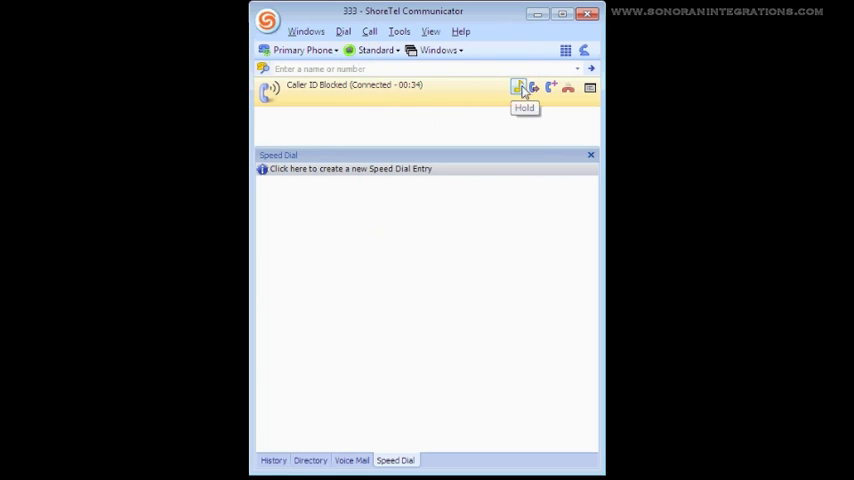
click(518, 87)
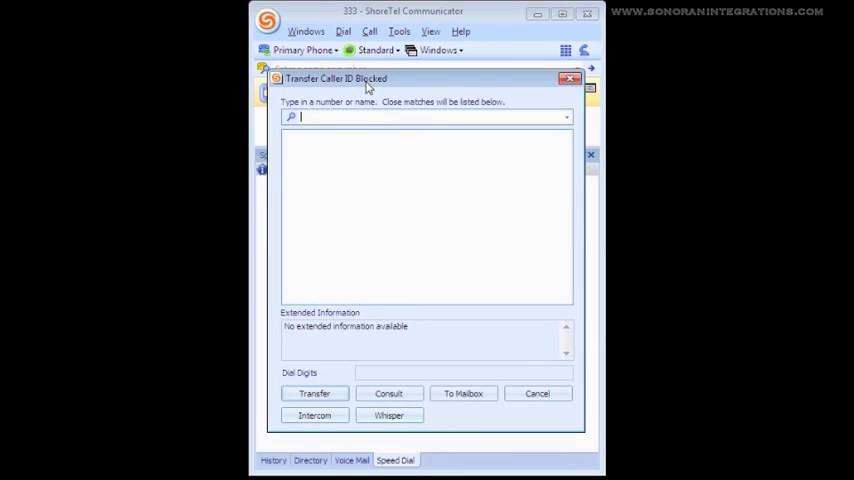
text(c)
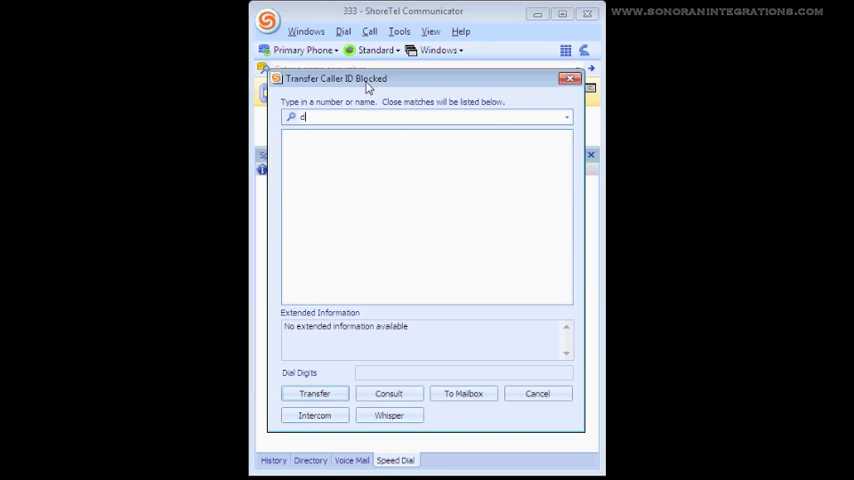
text(emo 2 : Extension - 334)
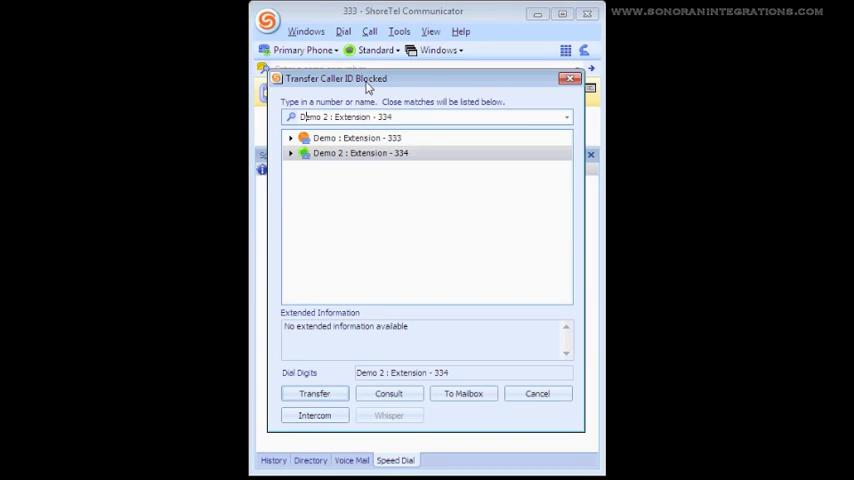
mouse_move(424, 164)
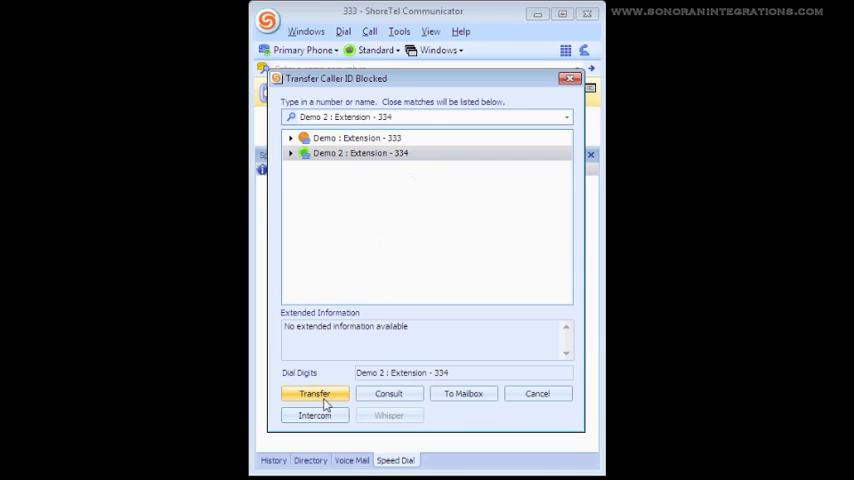
mouse_move(463, 393)
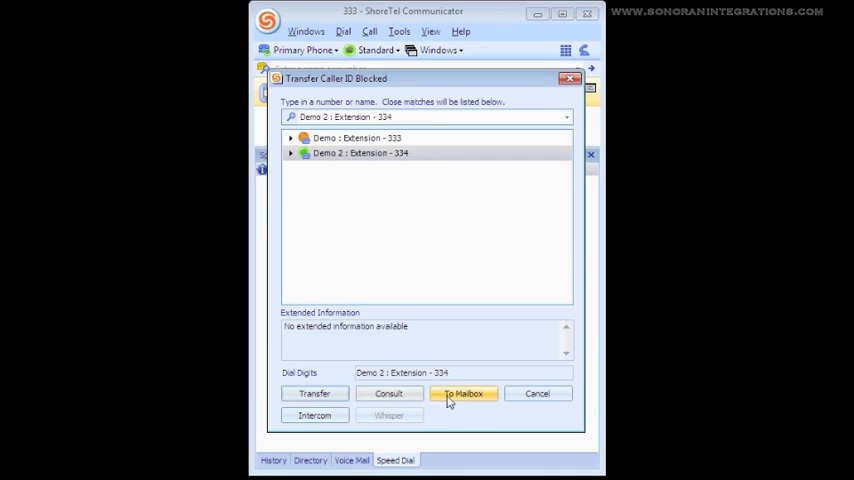
mouse_move(446, 427)
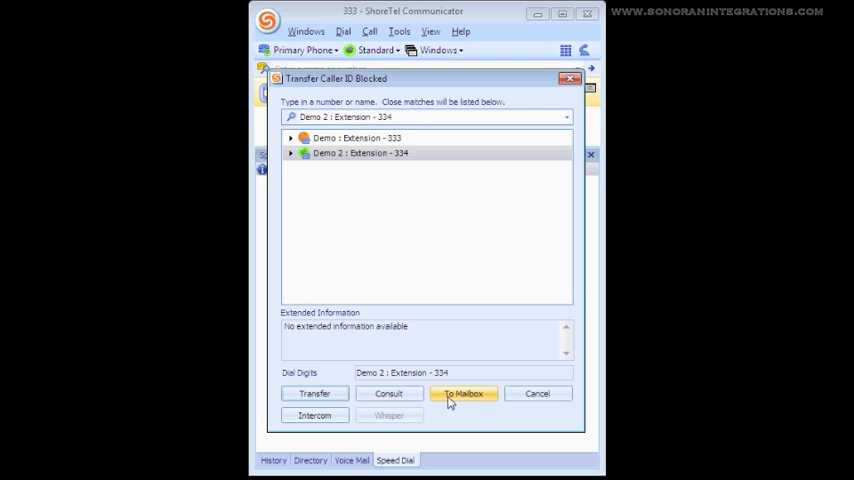
mouse_move(375, 421)
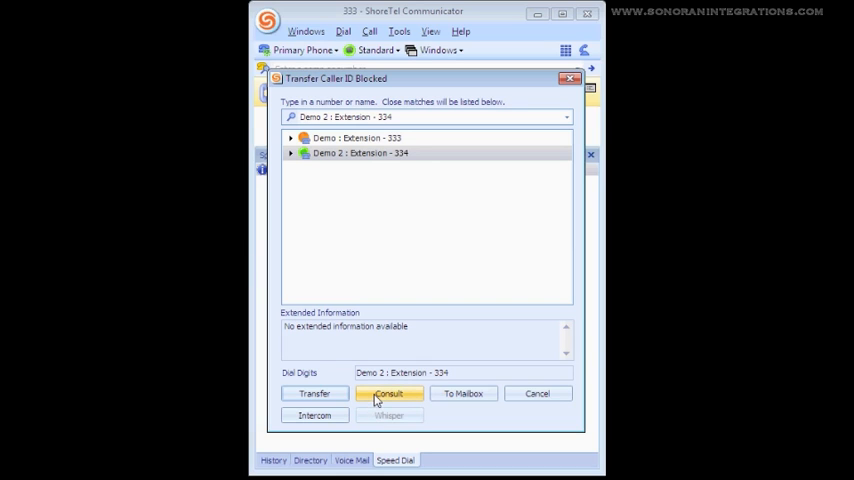
click(389, 393)
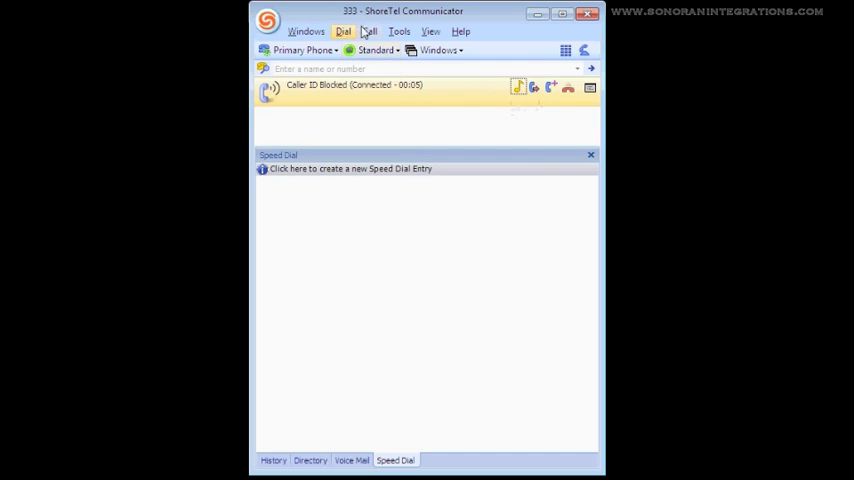
- Open a conference on the Caller ID Blocked call and add Demo 2 (extension 334)
click(369, 31)
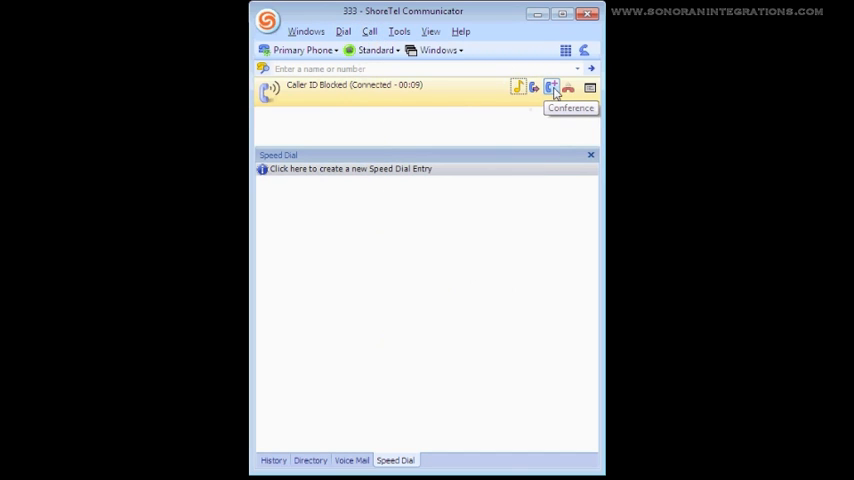
click(553, 87)
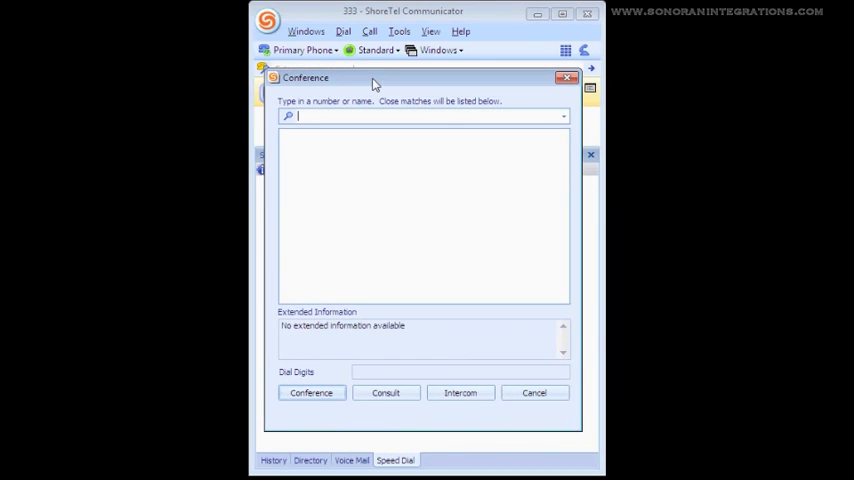
text(de)
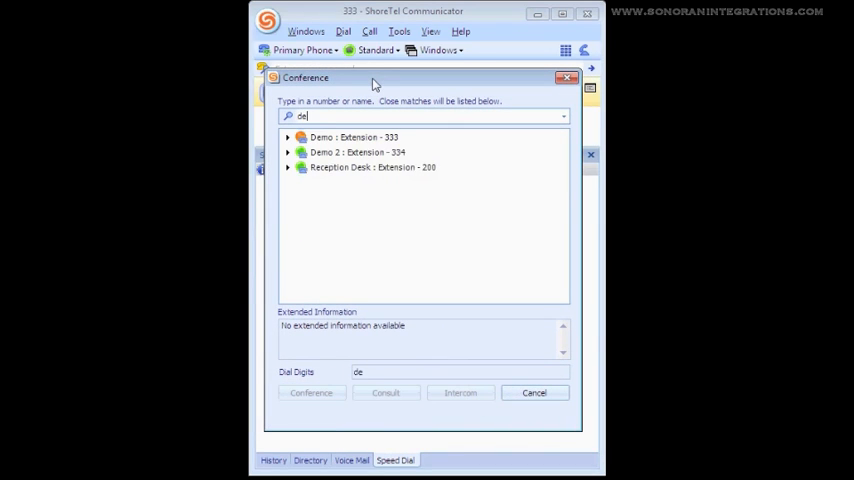
click(356, 152)
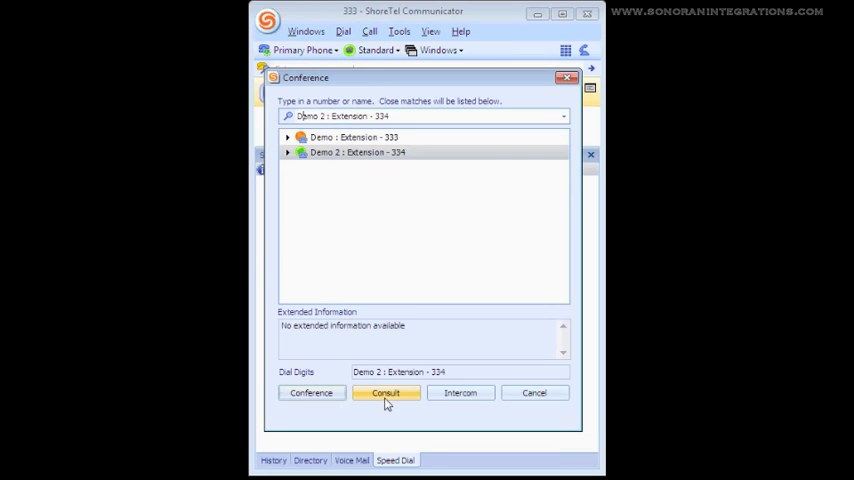
mouse_move(460, 392)
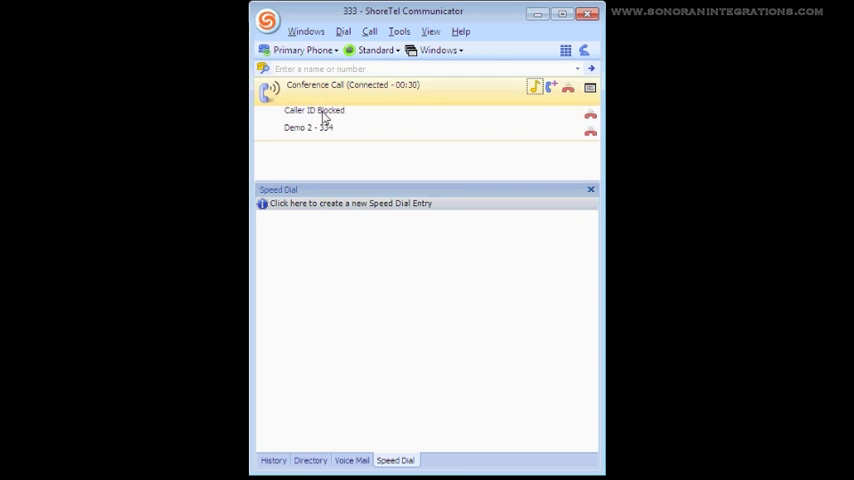
mouse_move(310, 140)
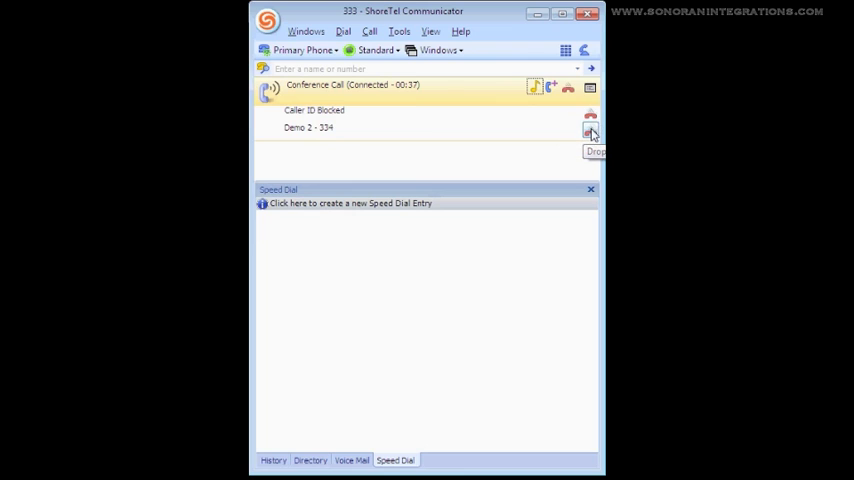
mouse_move(568, 127)
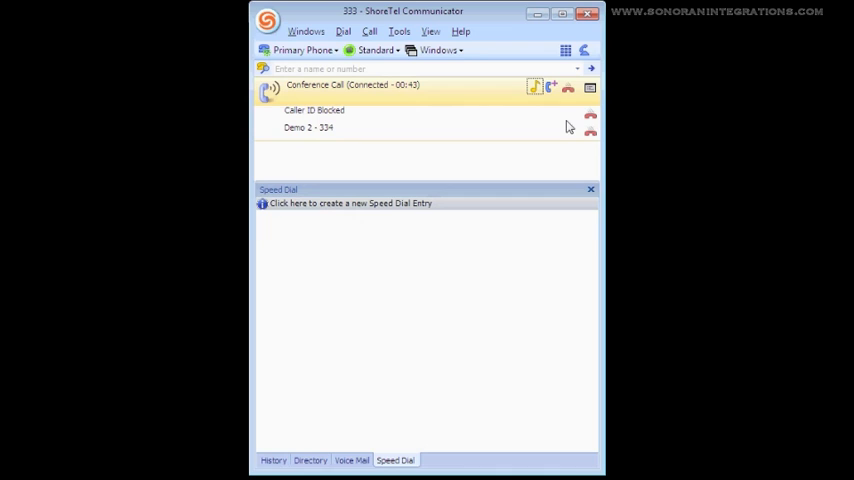
mouse_move(573, 126)
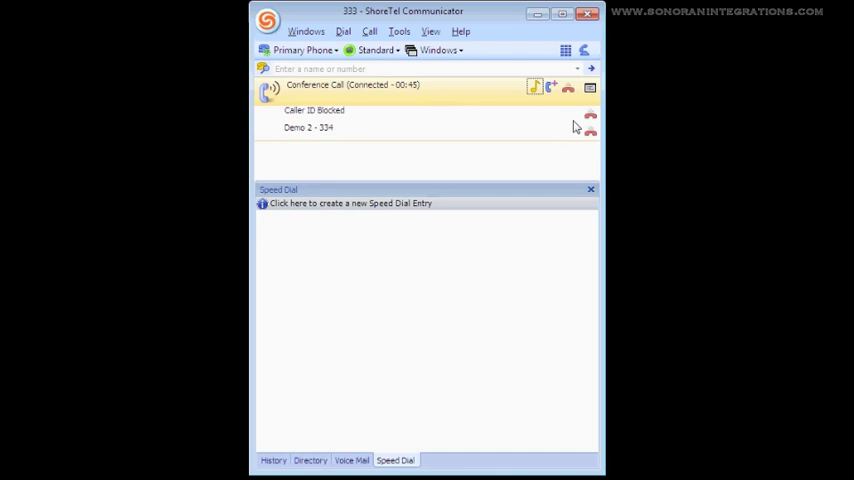